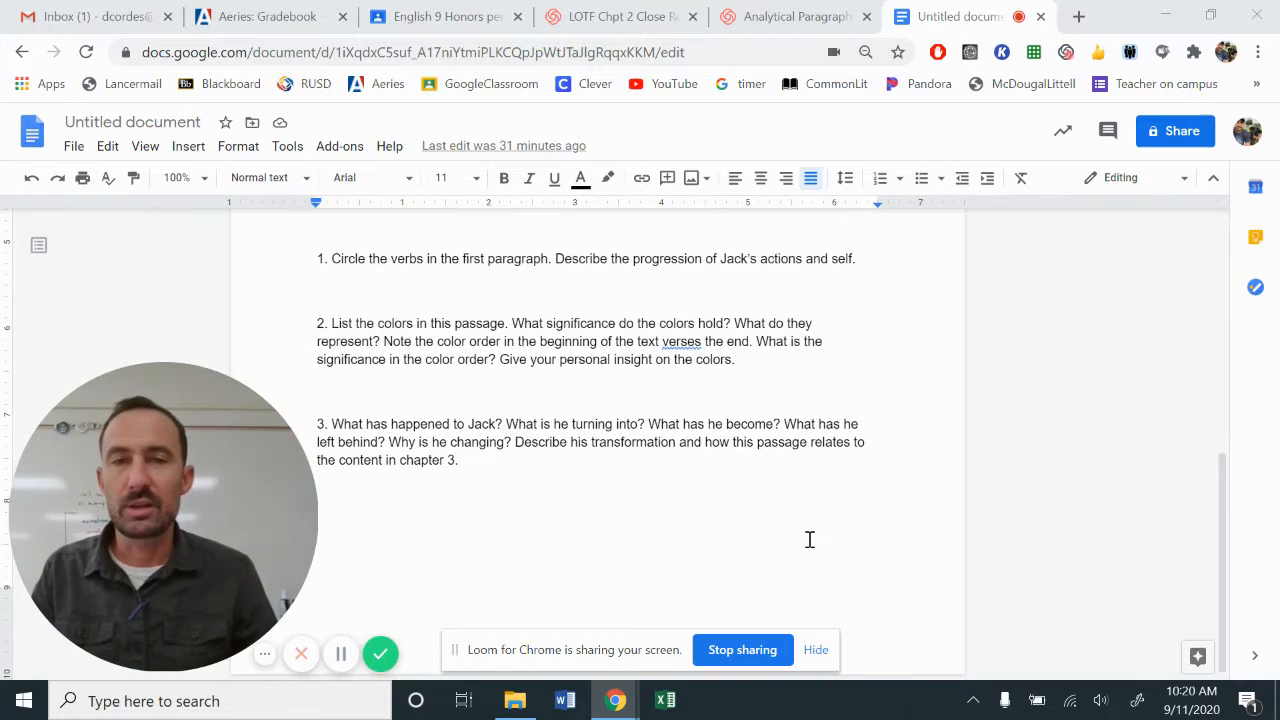
Scroll to the passage, select a line of the opening text and justify it.
scroll(down, 3)
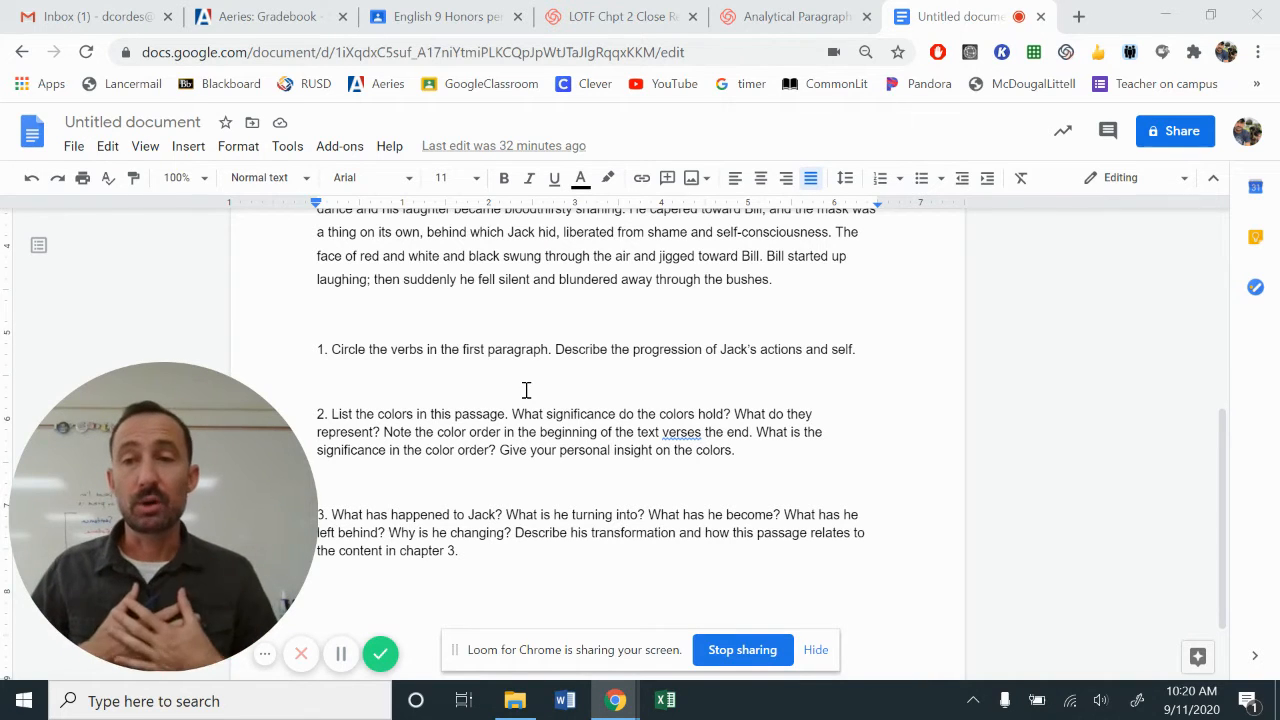
scroll(down, 3)
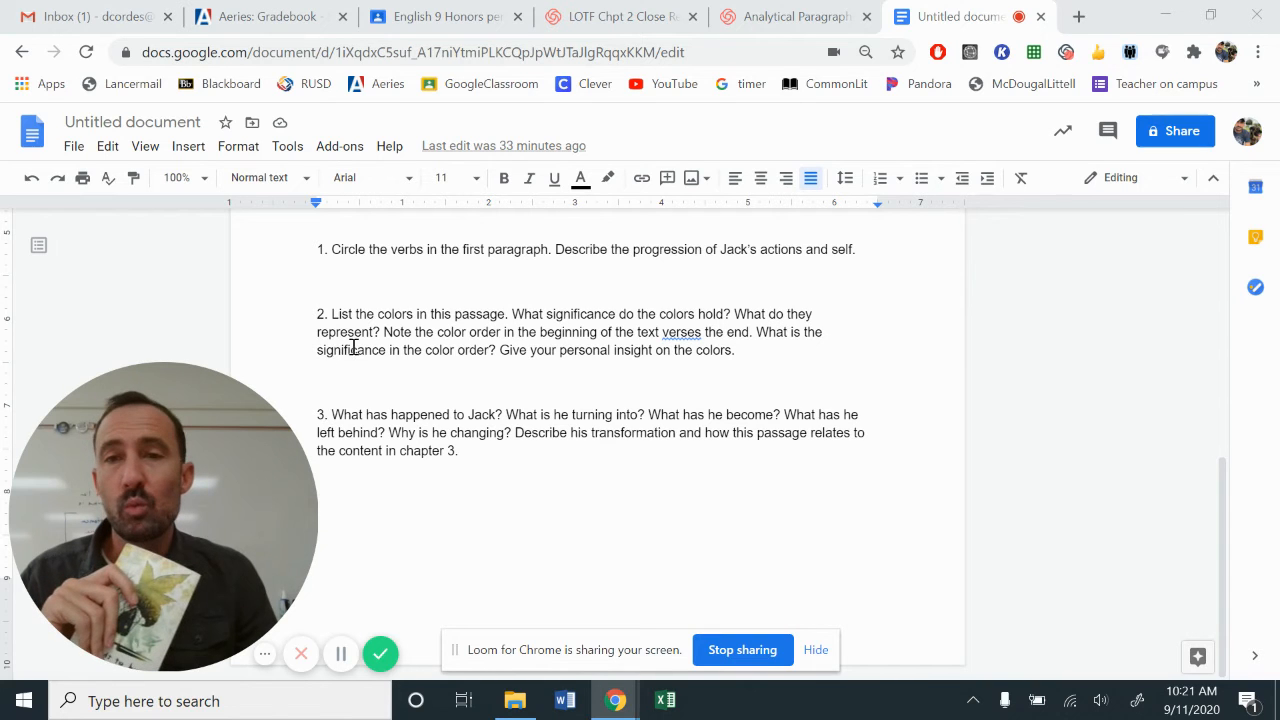
drag(384, 332, 578, 332)
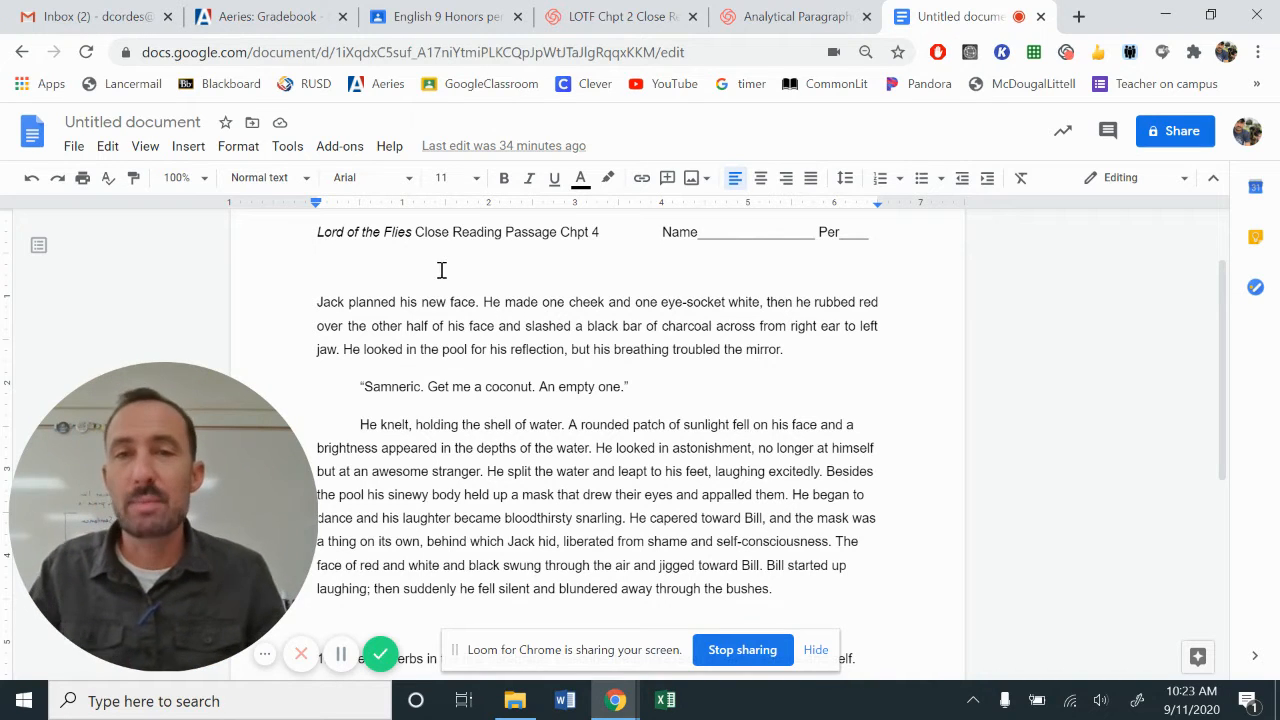
click(810, 178)
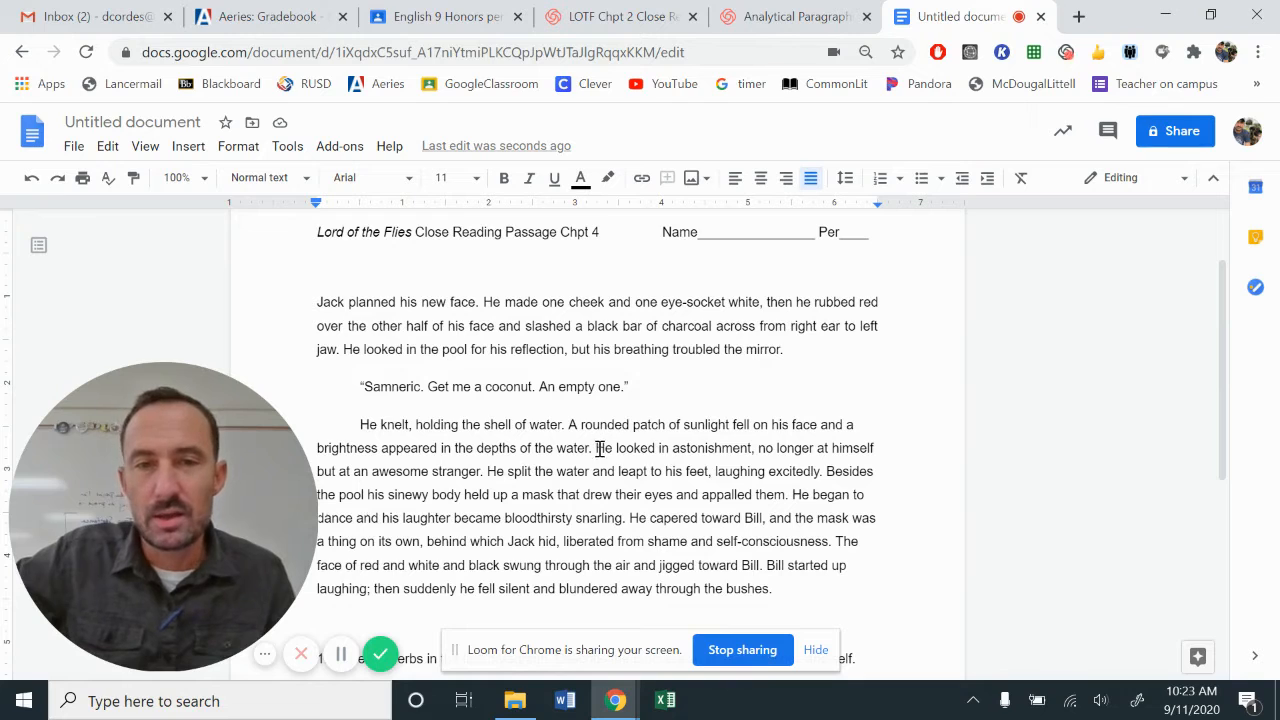
Highlight the sentence about looking in astonishment and the following lines of the passage.
drag(595, 448, 873, 448)
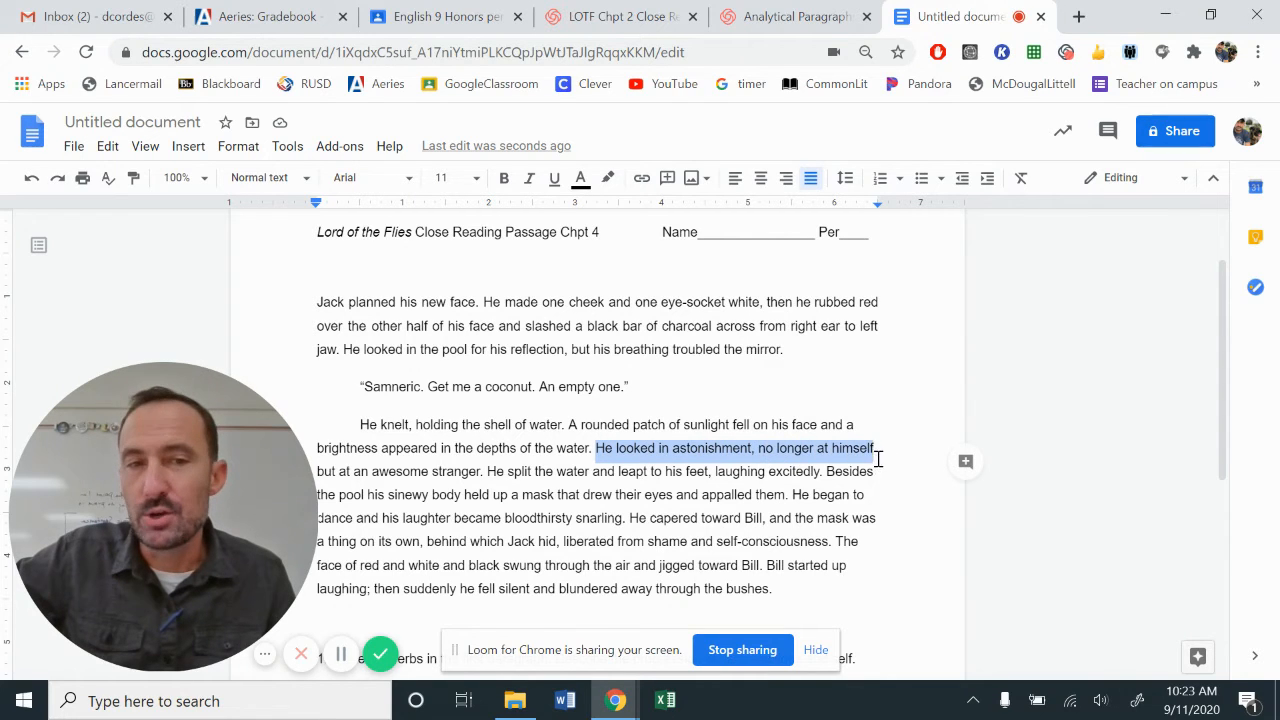
drag(871, 448, 485, 471)
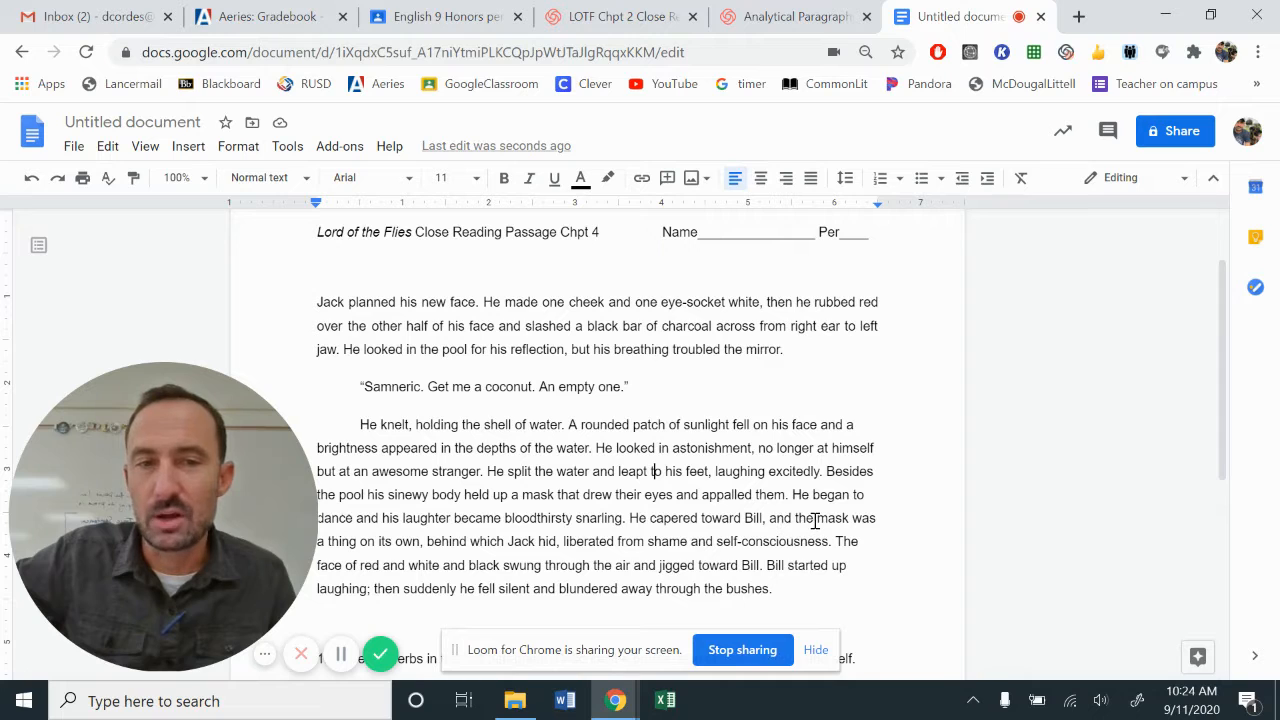
drag(817, 518, 424, 549)
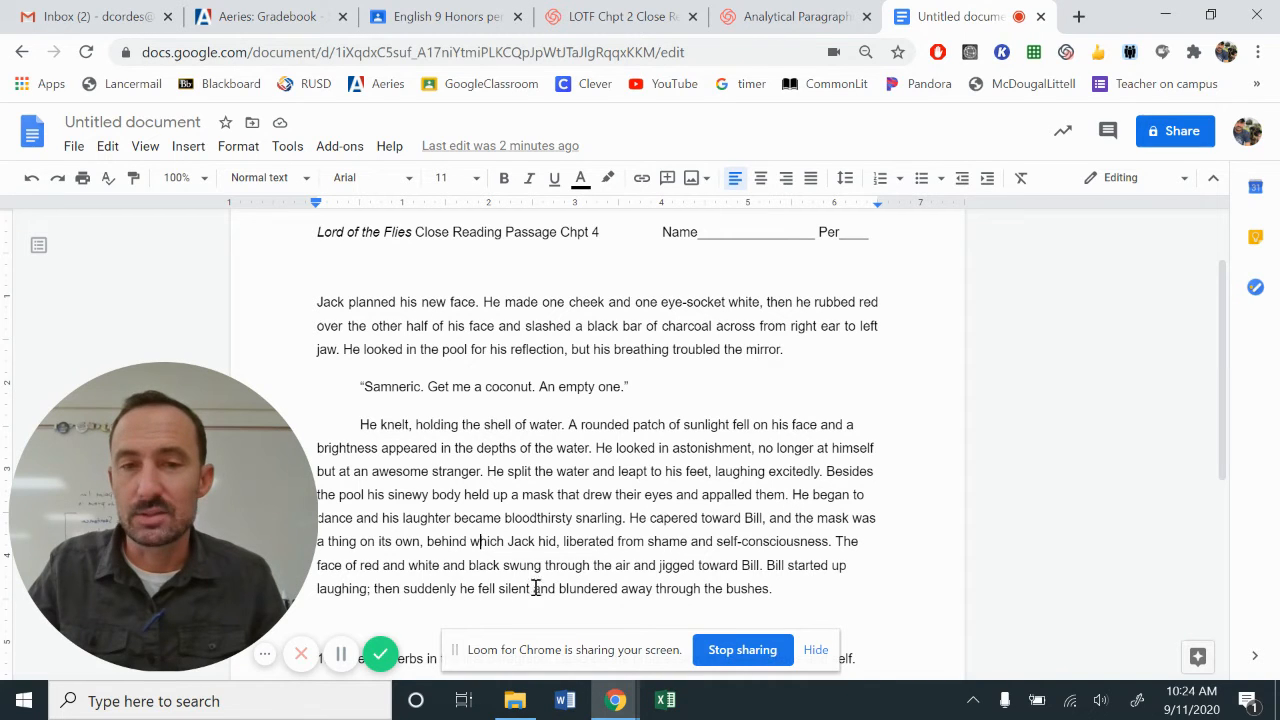
mouse_move(801, 587)
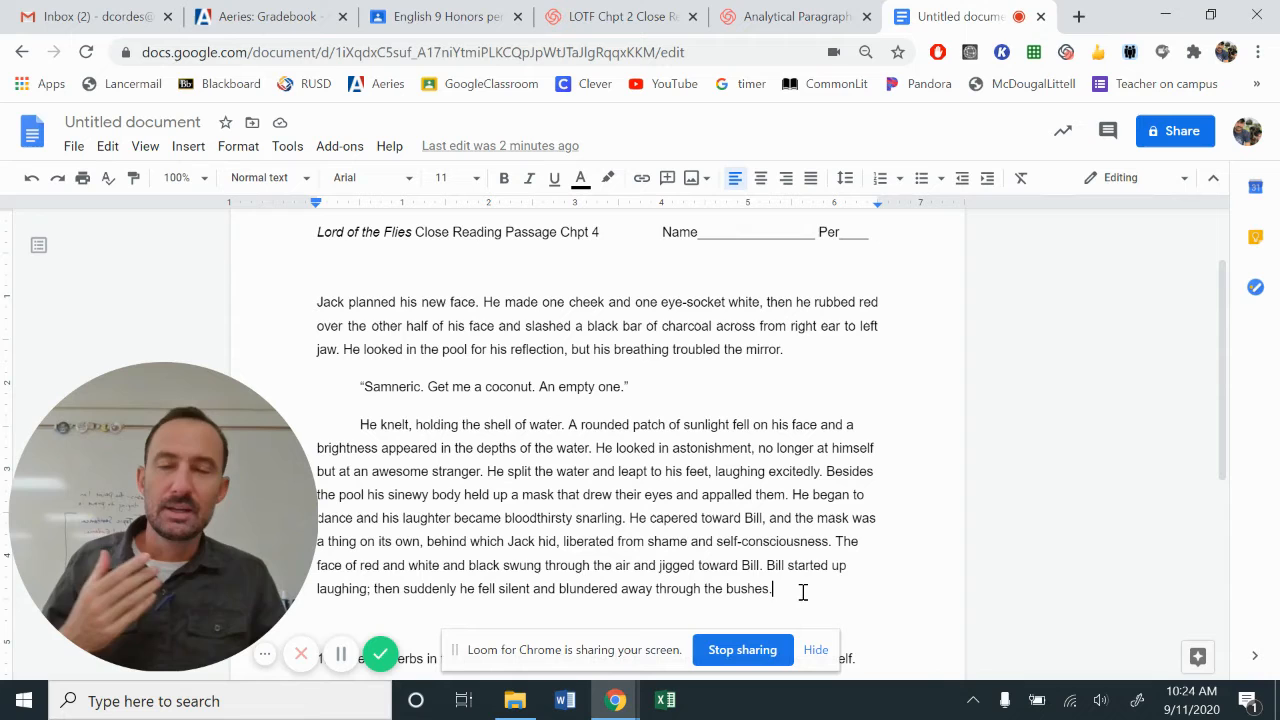
scroll(down, 3)
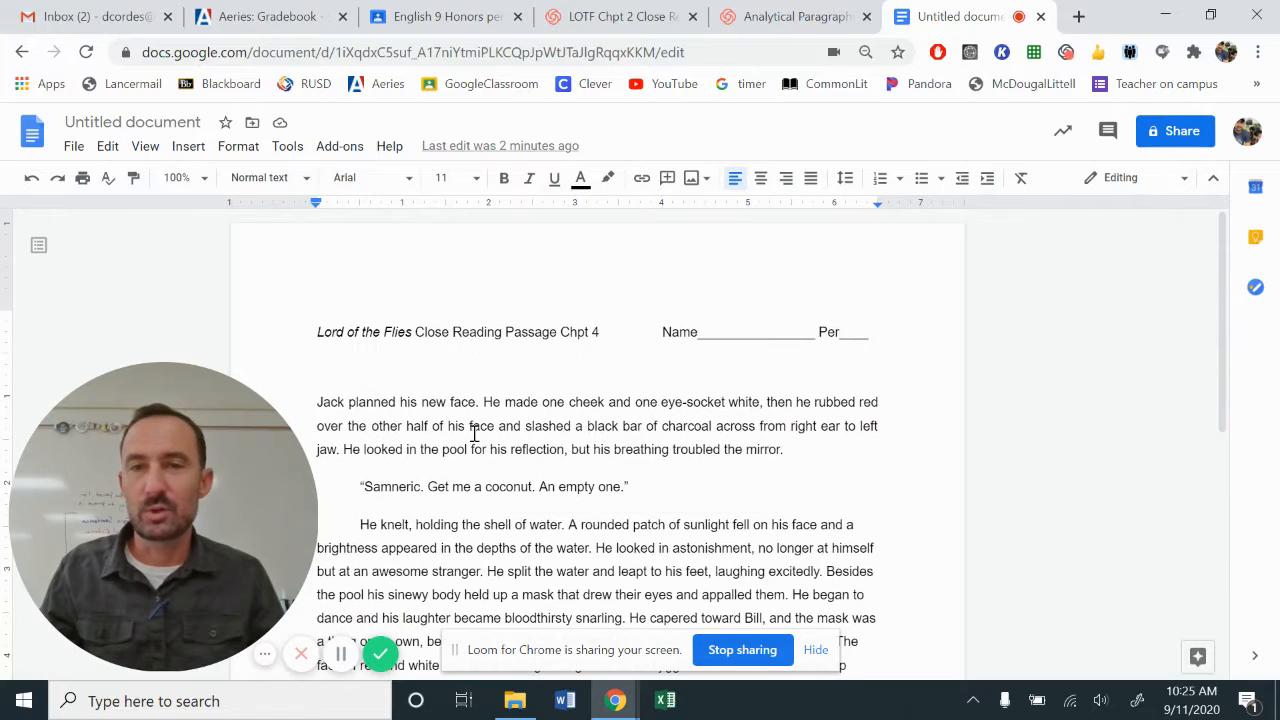
Select the paragraph about Jack planning his new face and justify it.
drag(317, 402, 787, 449)
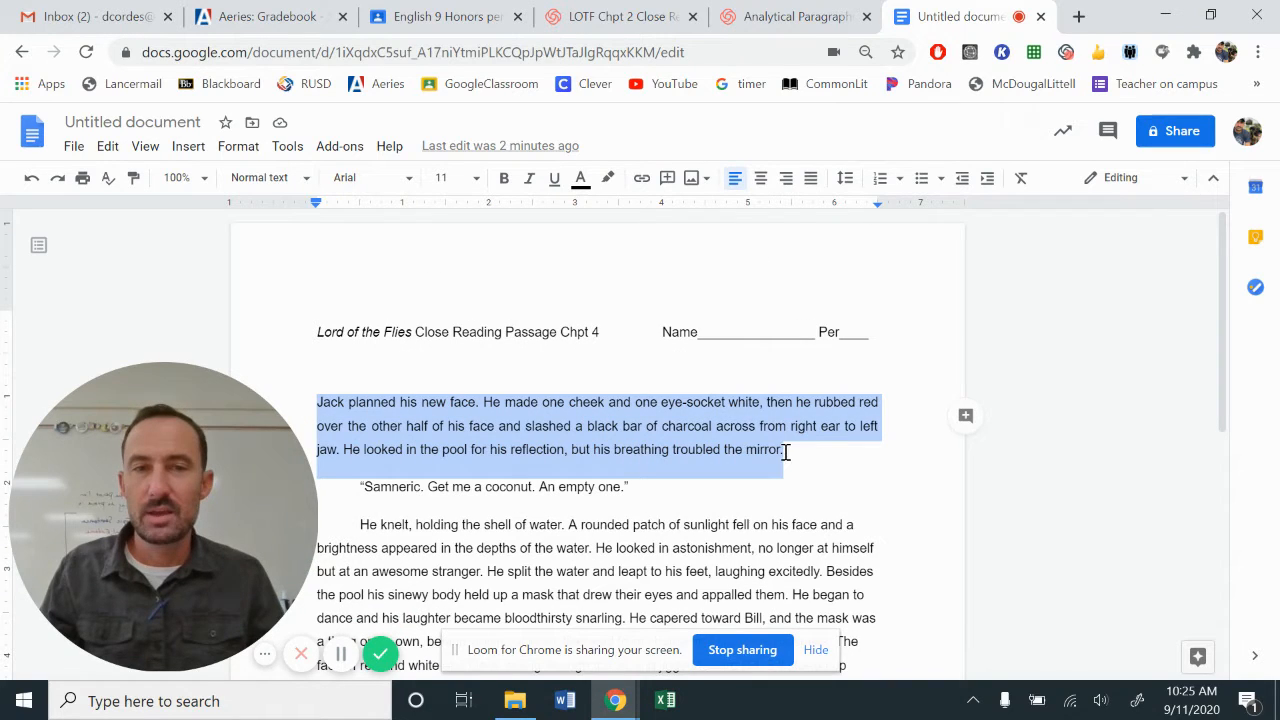
click(810, 178)
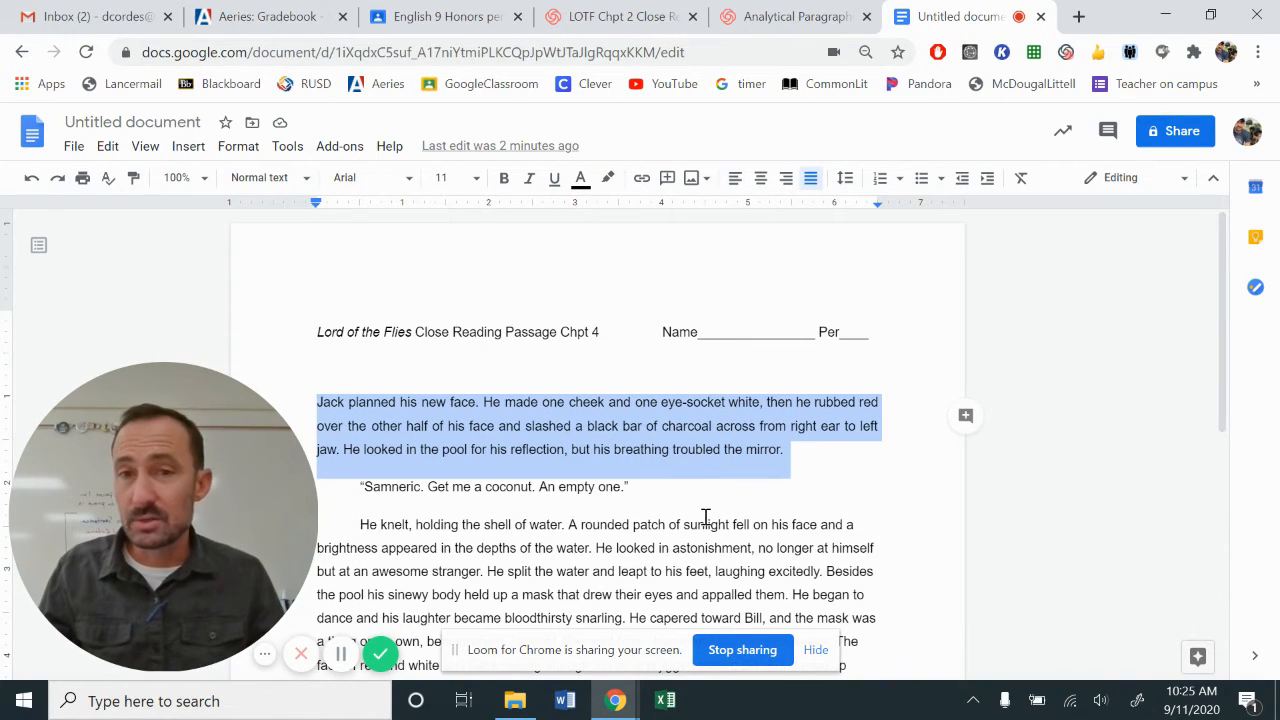
scroll(down, 3)
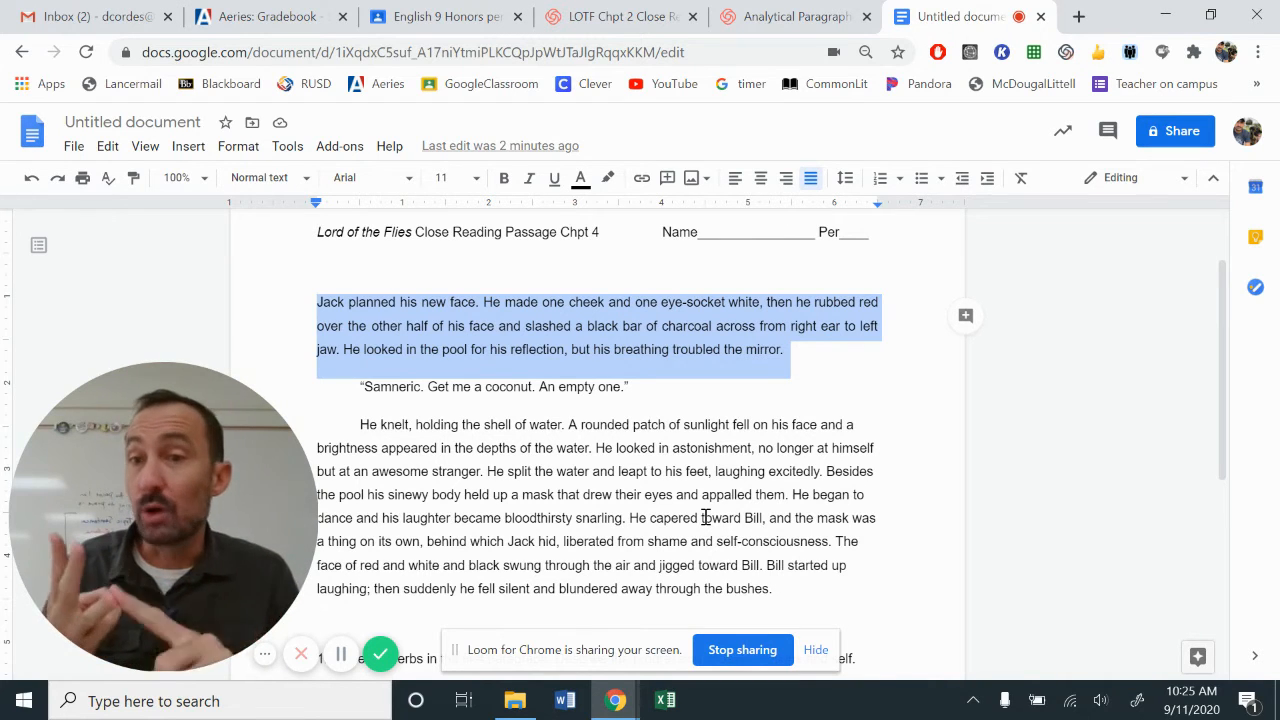
double_click(373, 302)
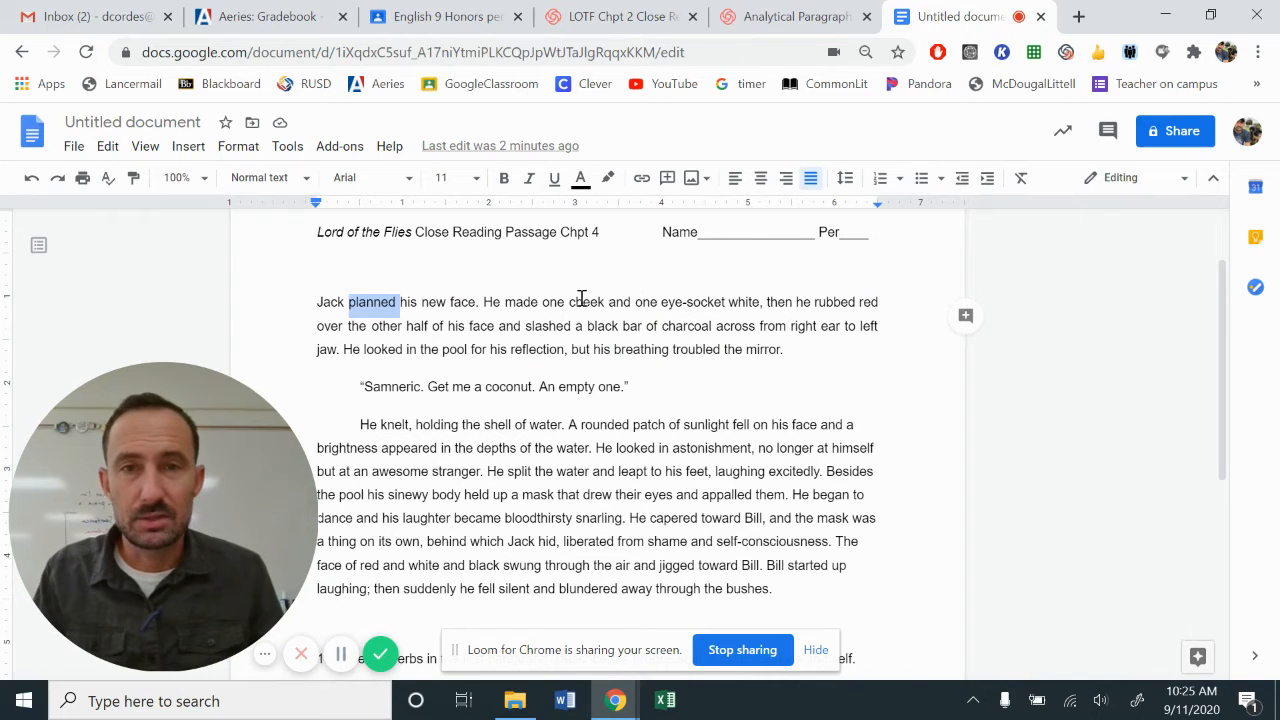
double_click(523, 302)
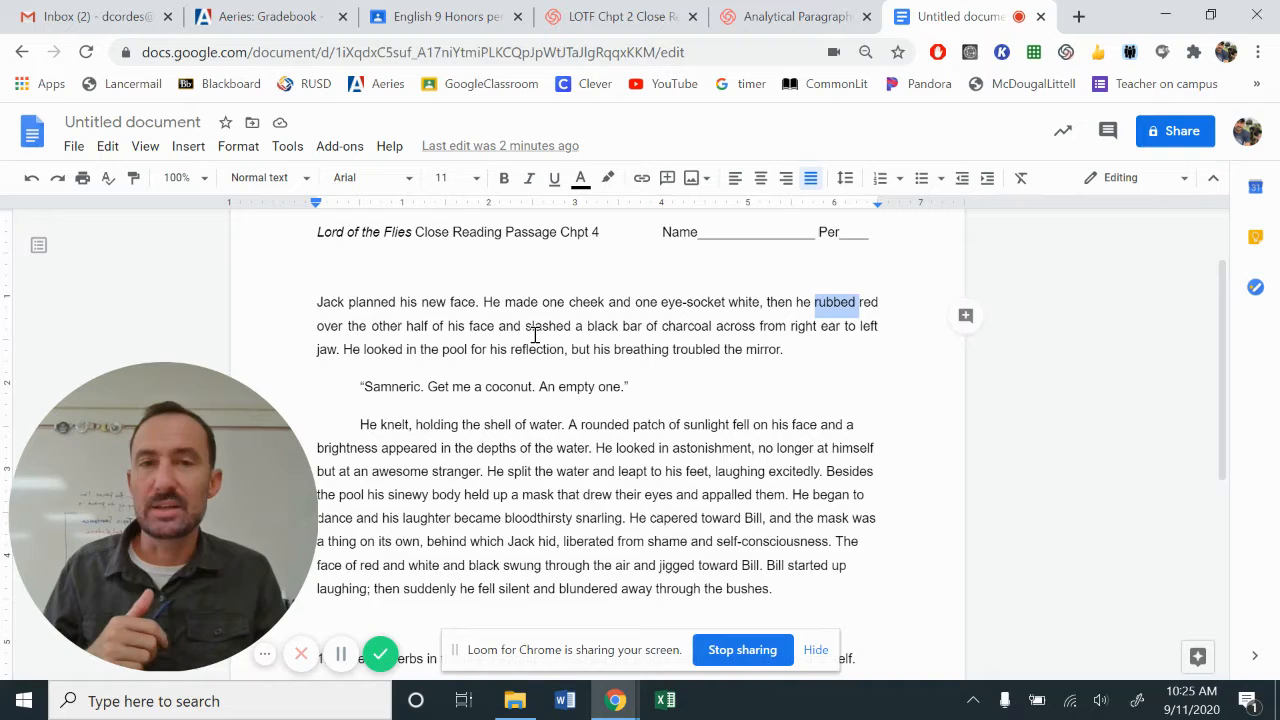
double_click(548, 326)
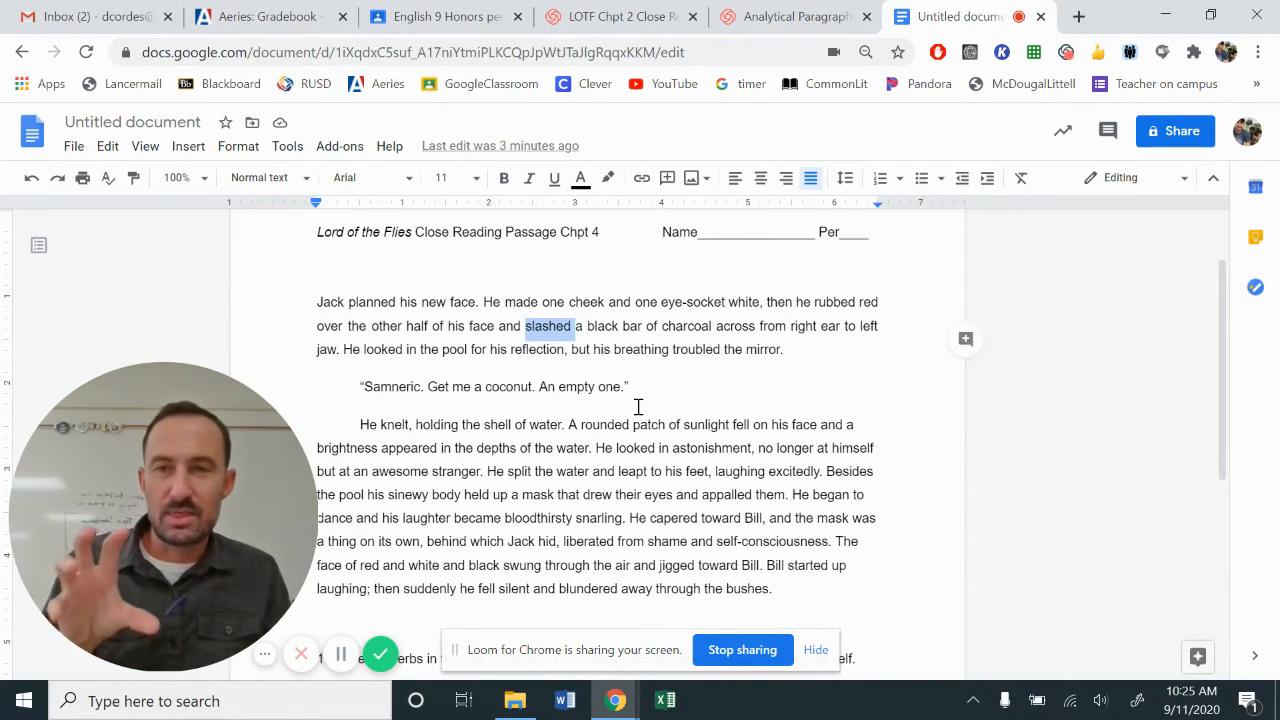
double_click(373, 301)
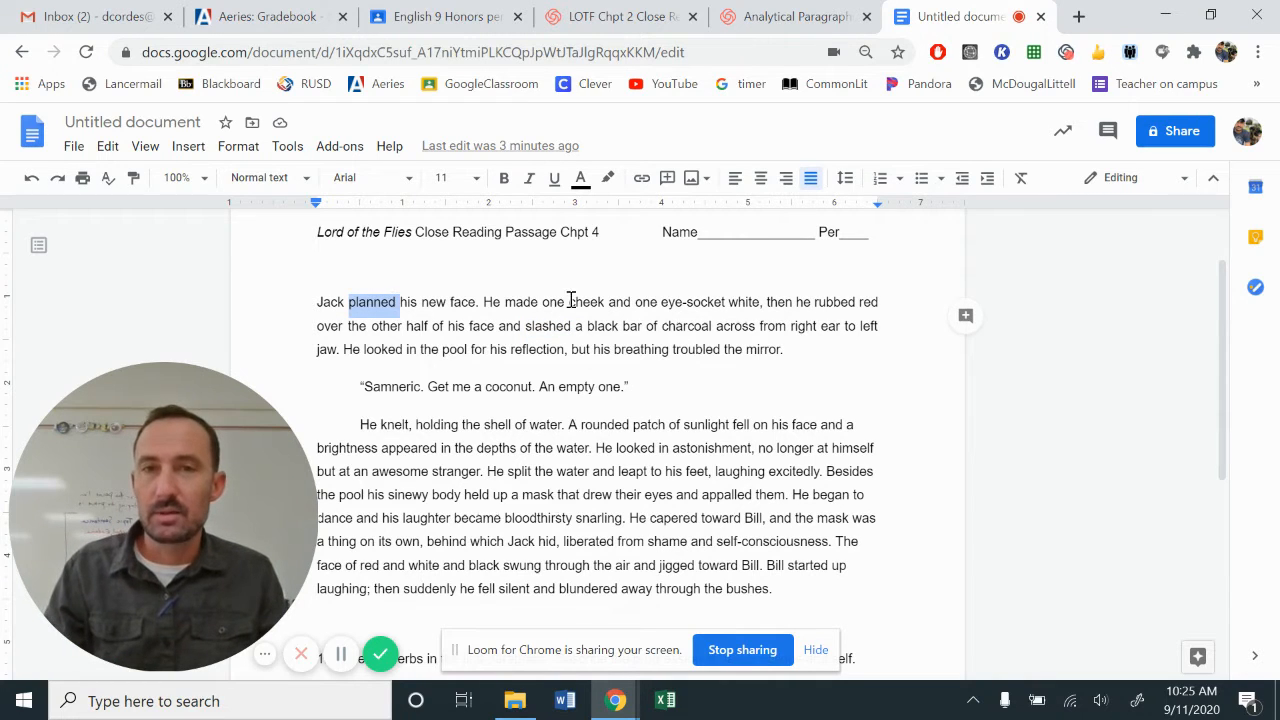
double_click(521, 301)
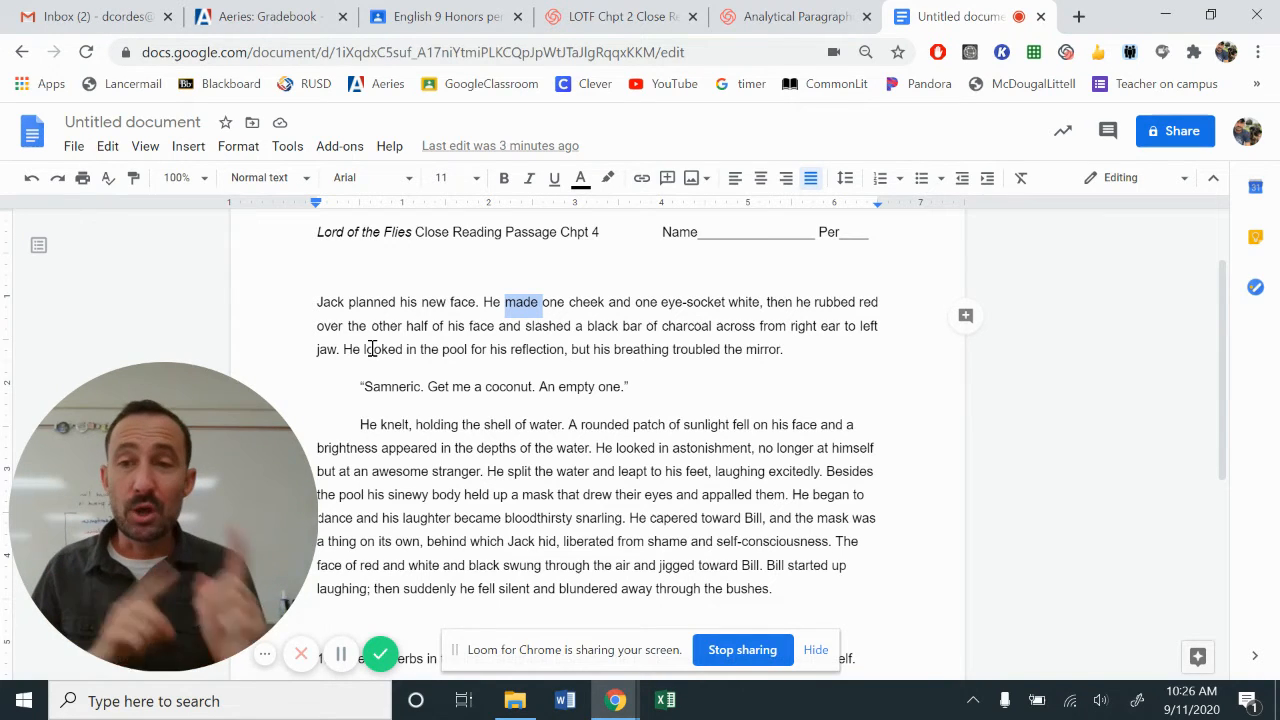
scroll(down, 3)
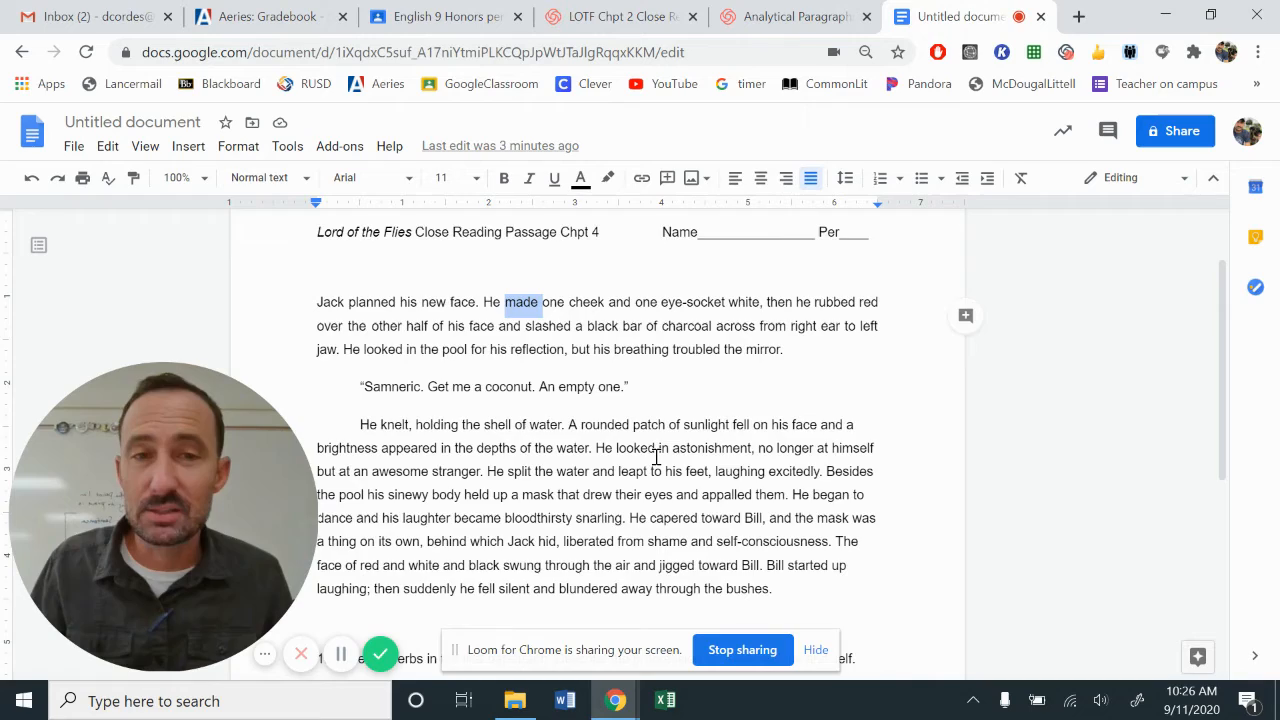
scroll(down, 3)
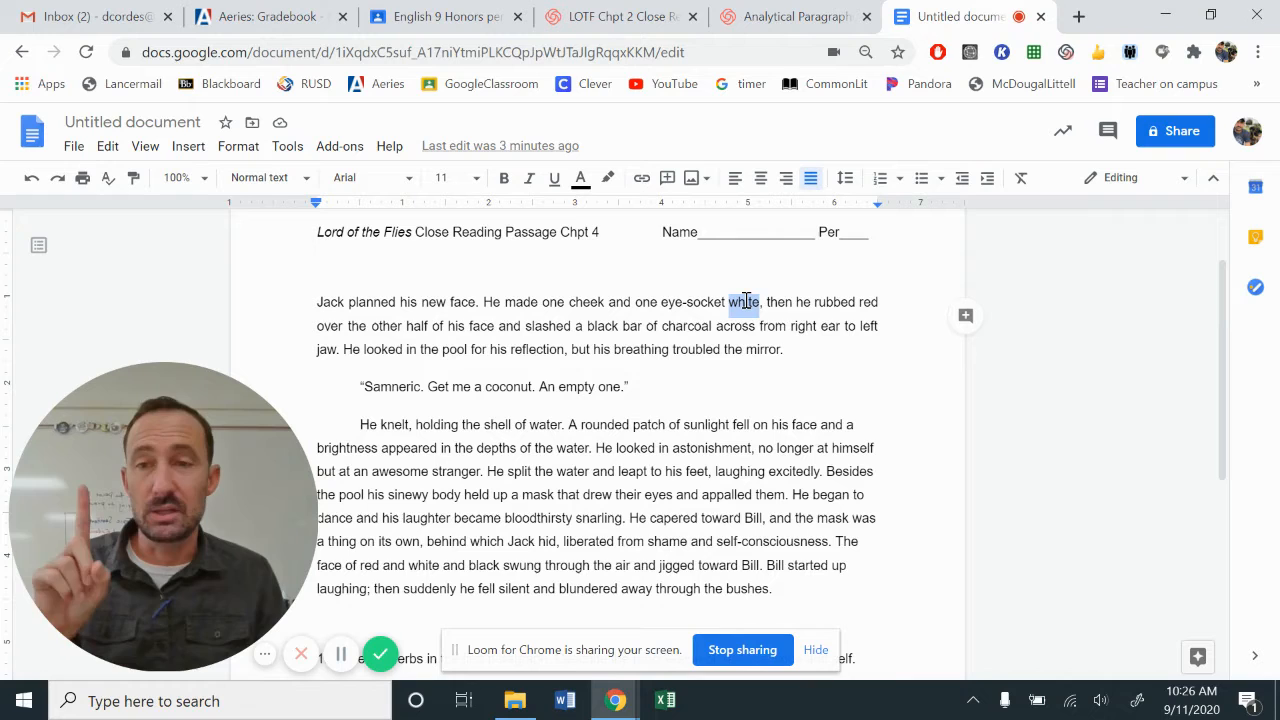
double_click(743, 302)
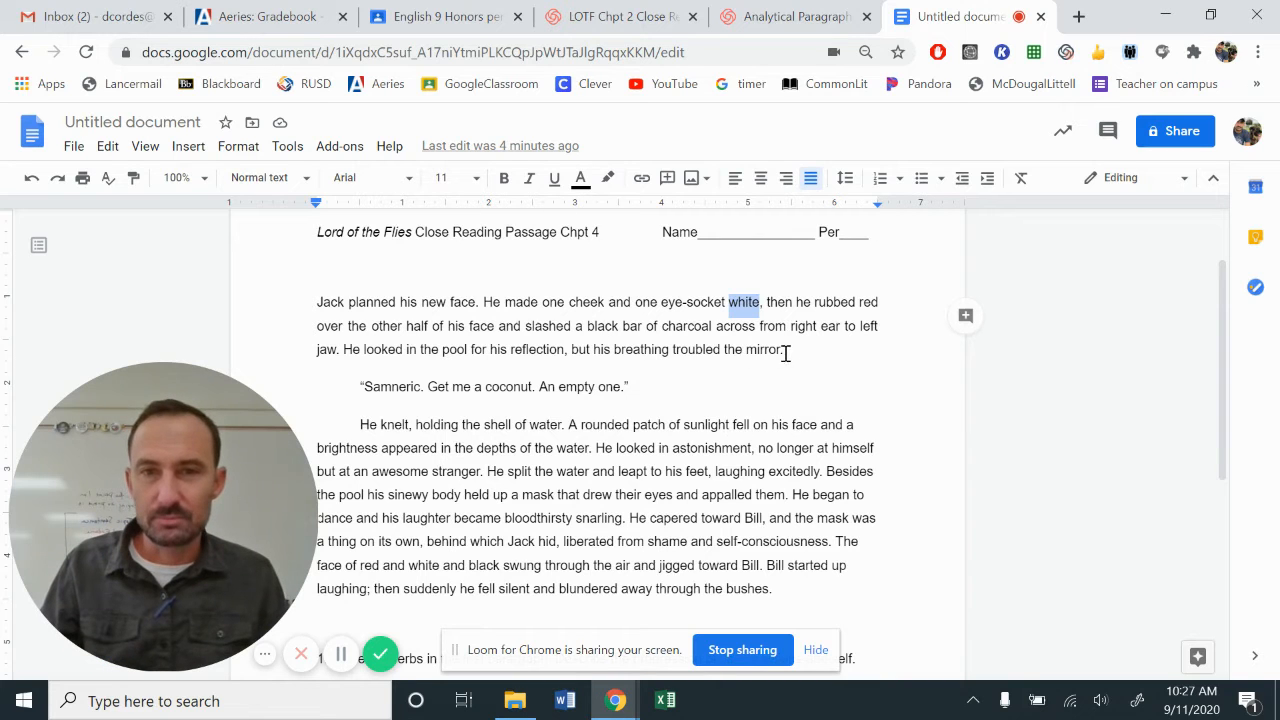
scroll(down, 3)
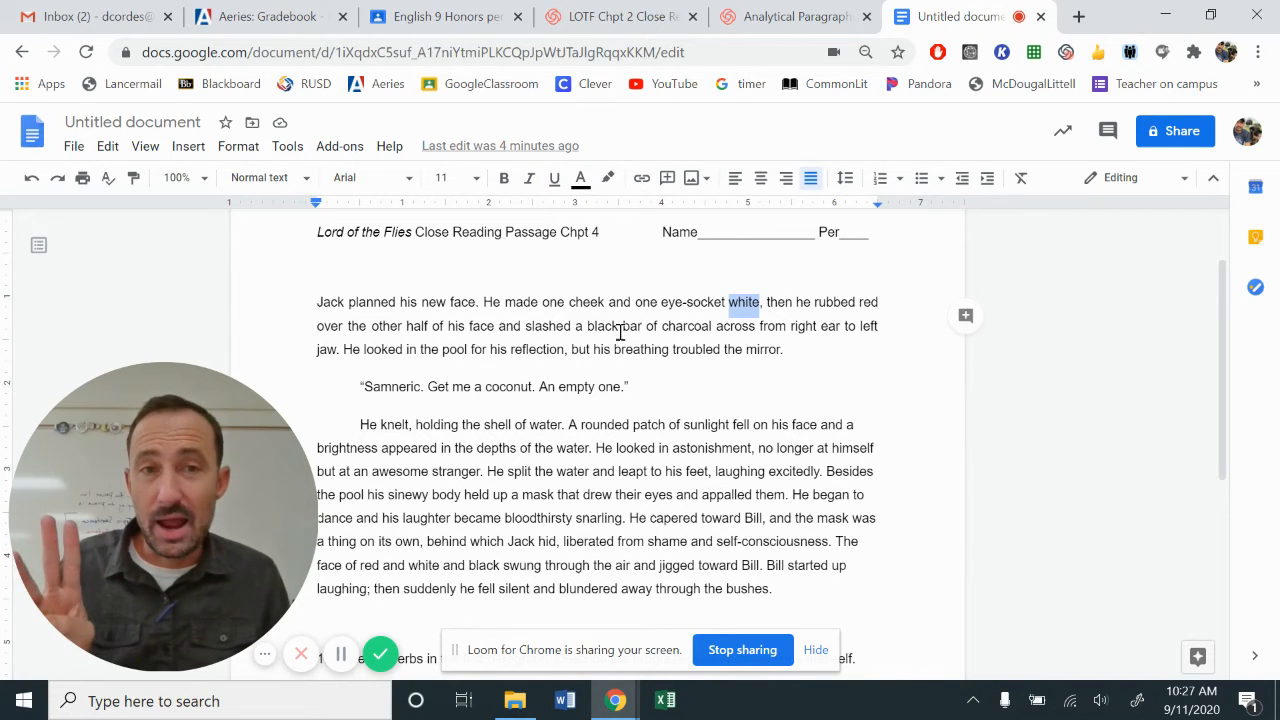
scroll(down, 3)
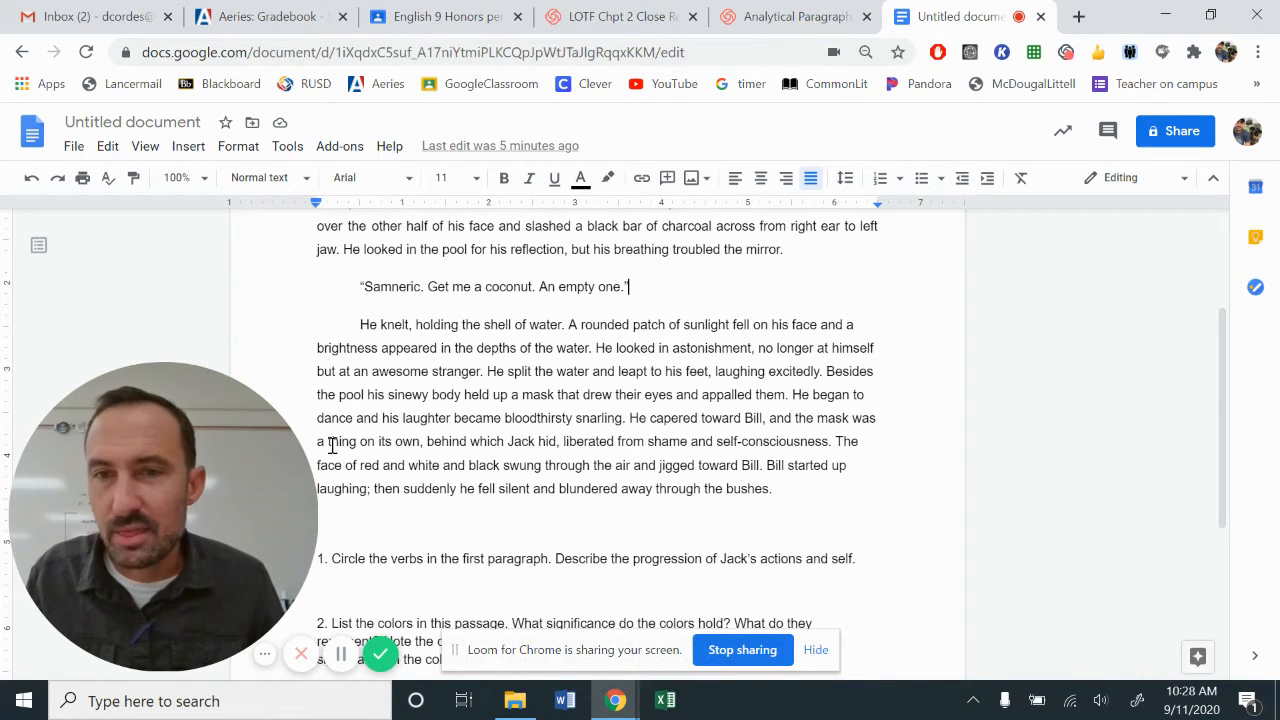
drag(327, 441, 423, 441)
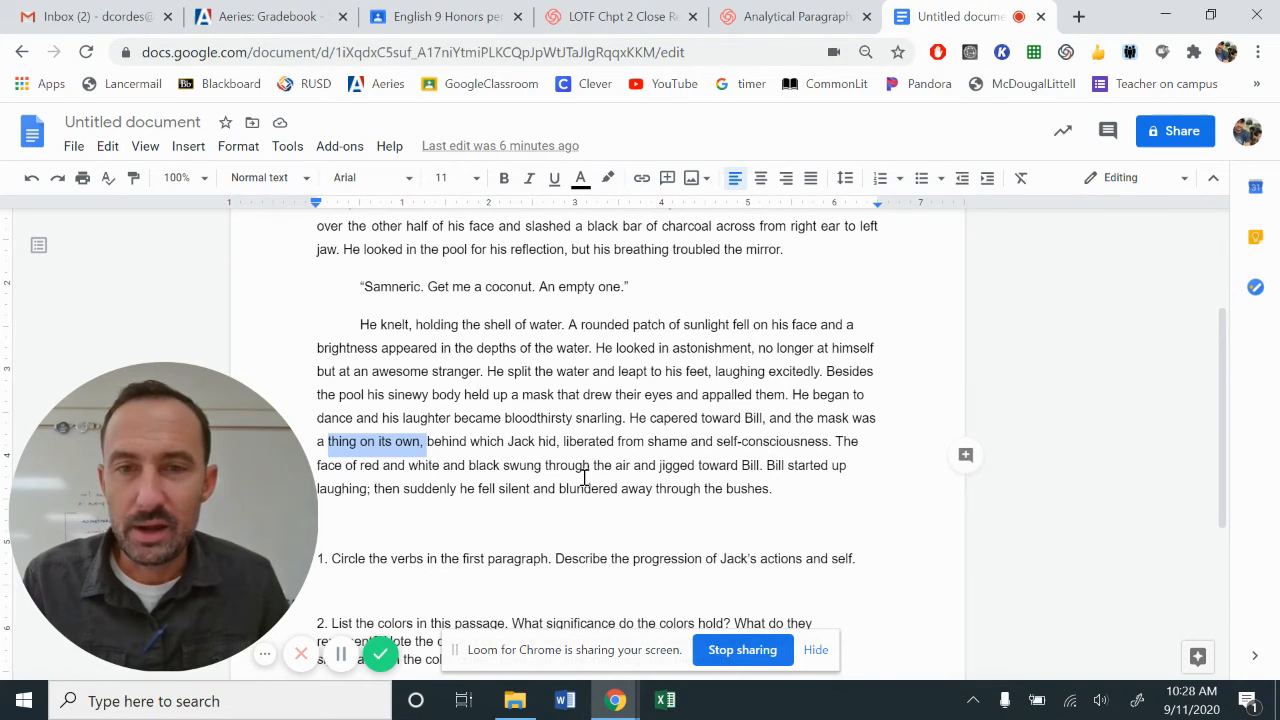
scroll(down, 3)
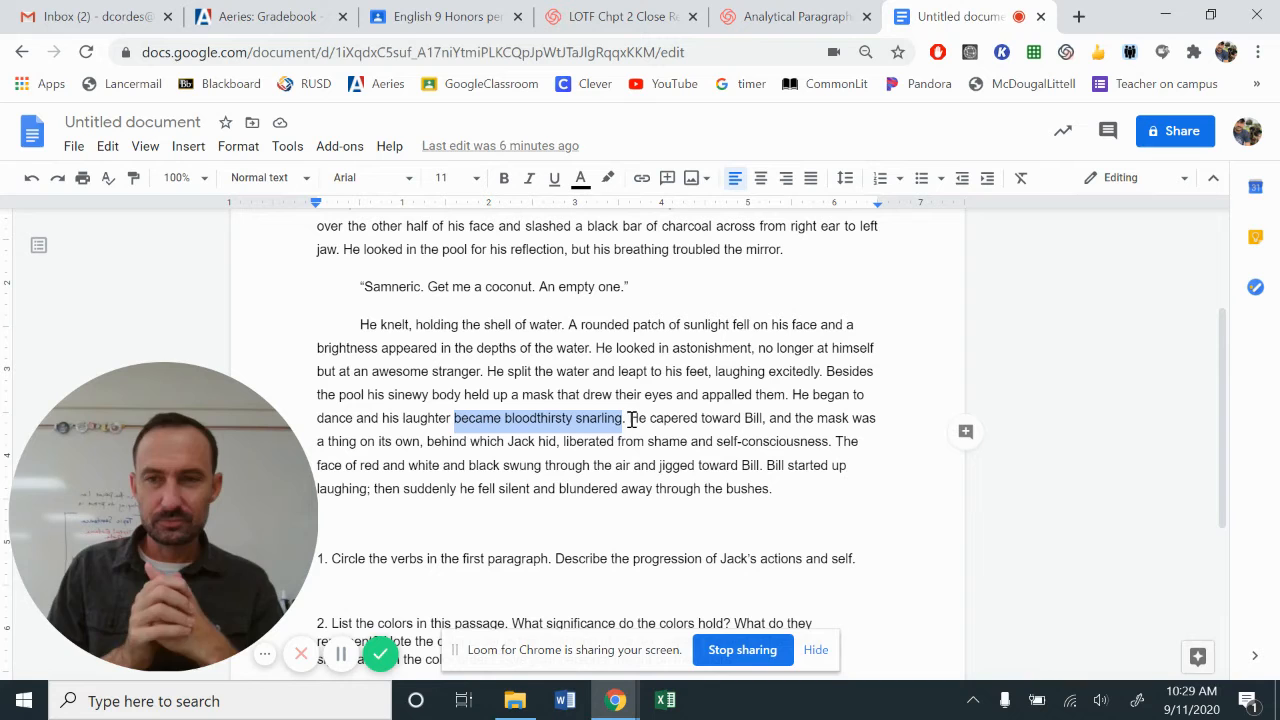
scroll(down, 3)
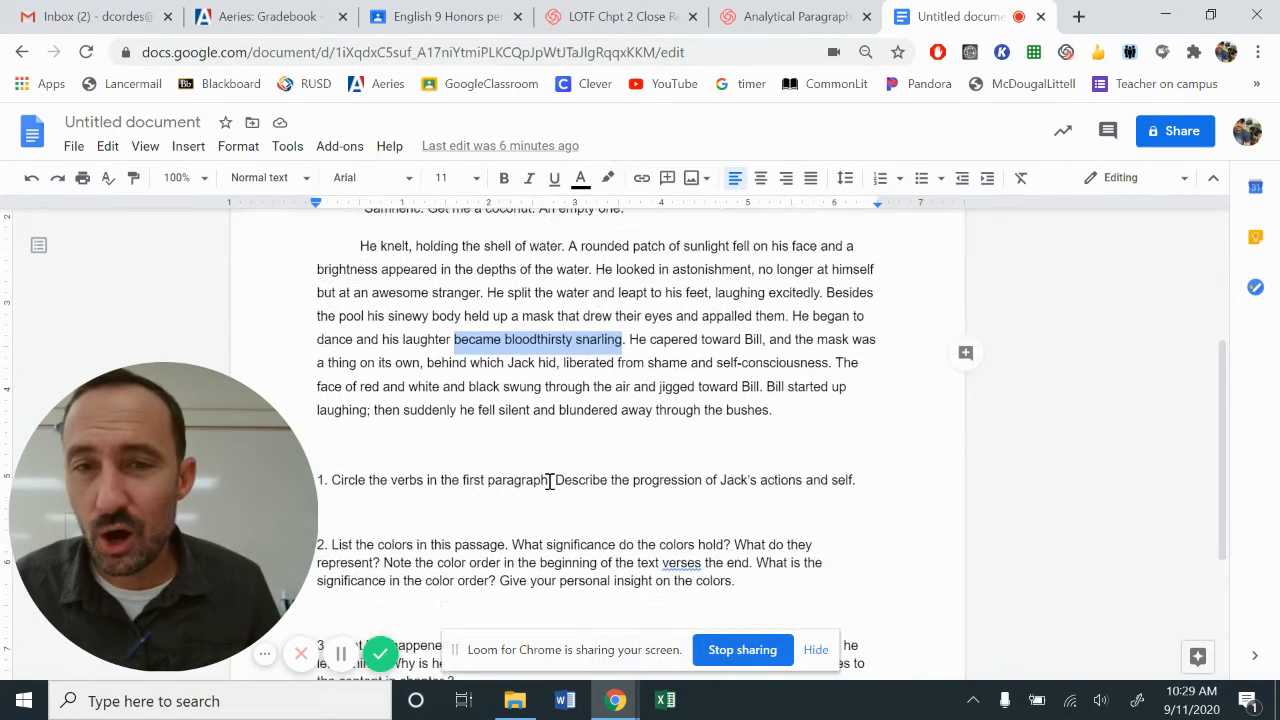
scroll(down, 3)
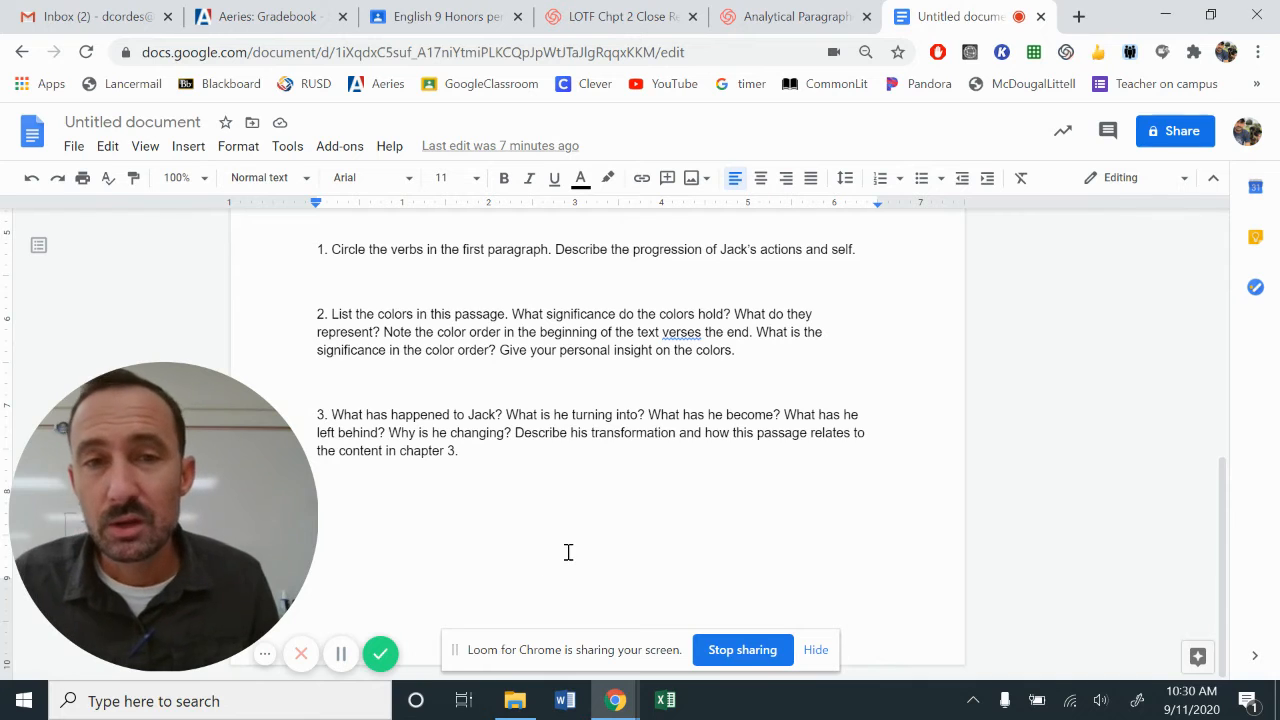
scroll(down, 3)
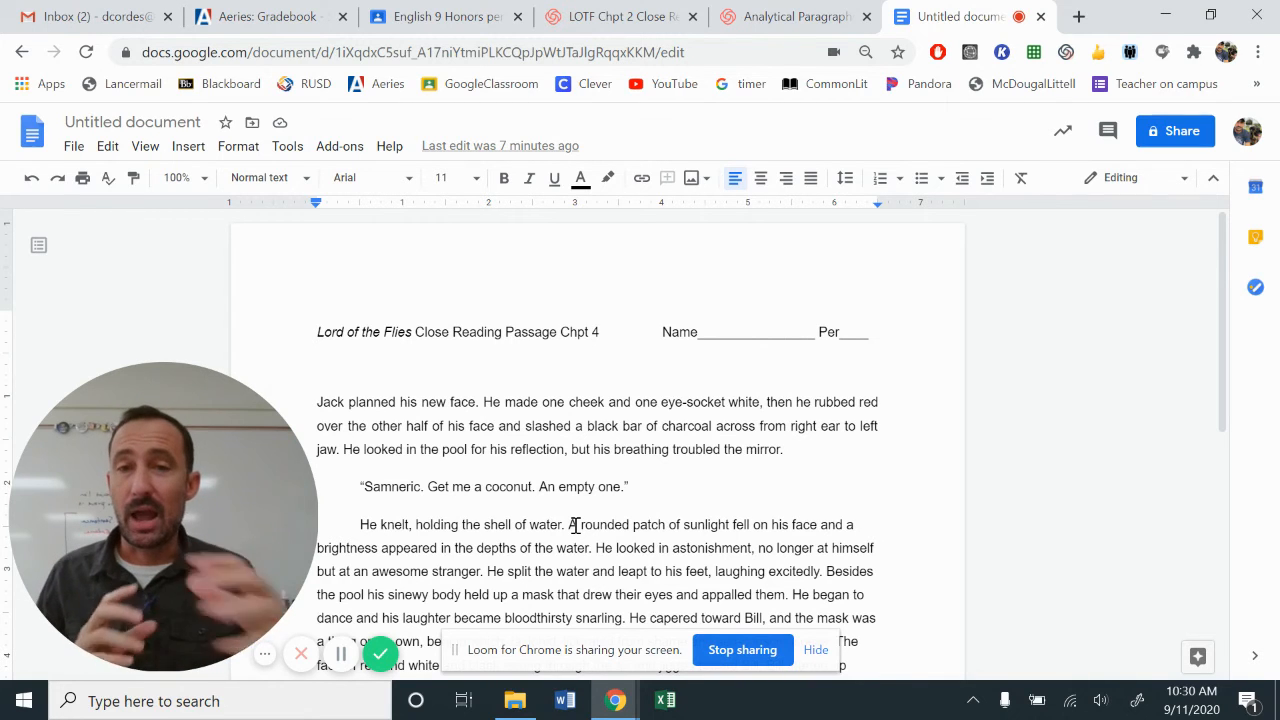
scroll(down, 3)
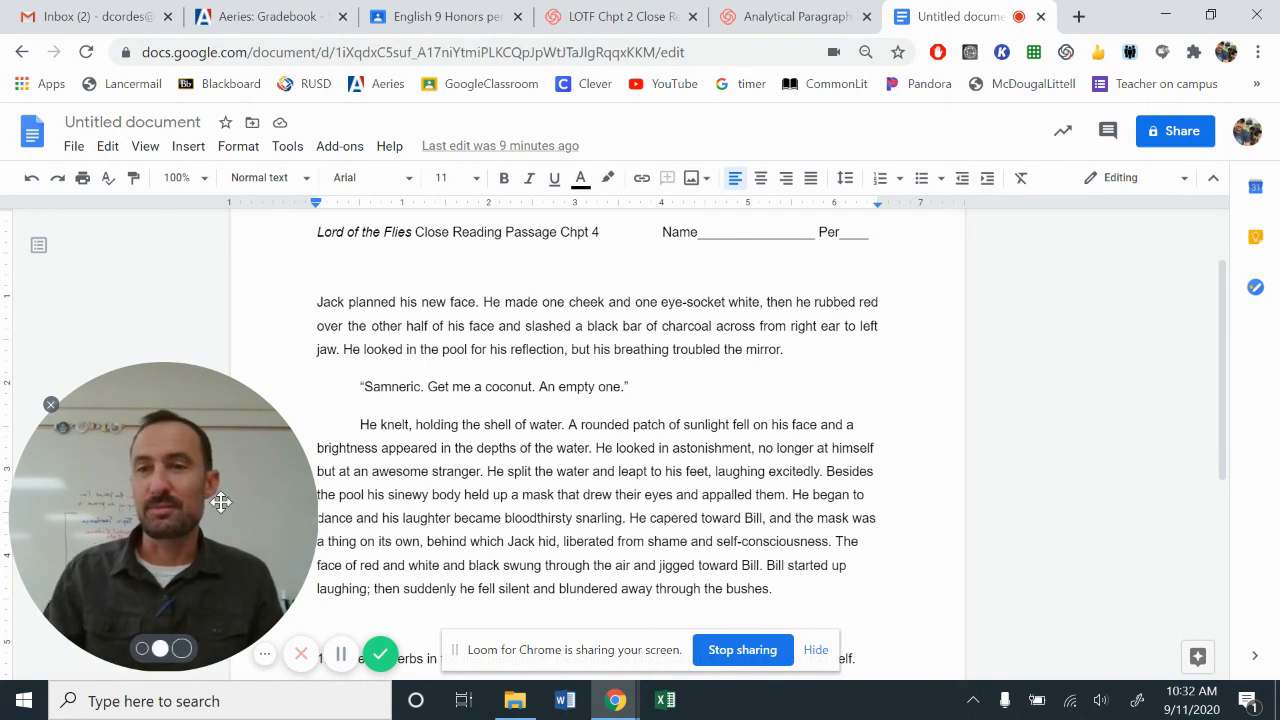
mouse_move(381, 654)
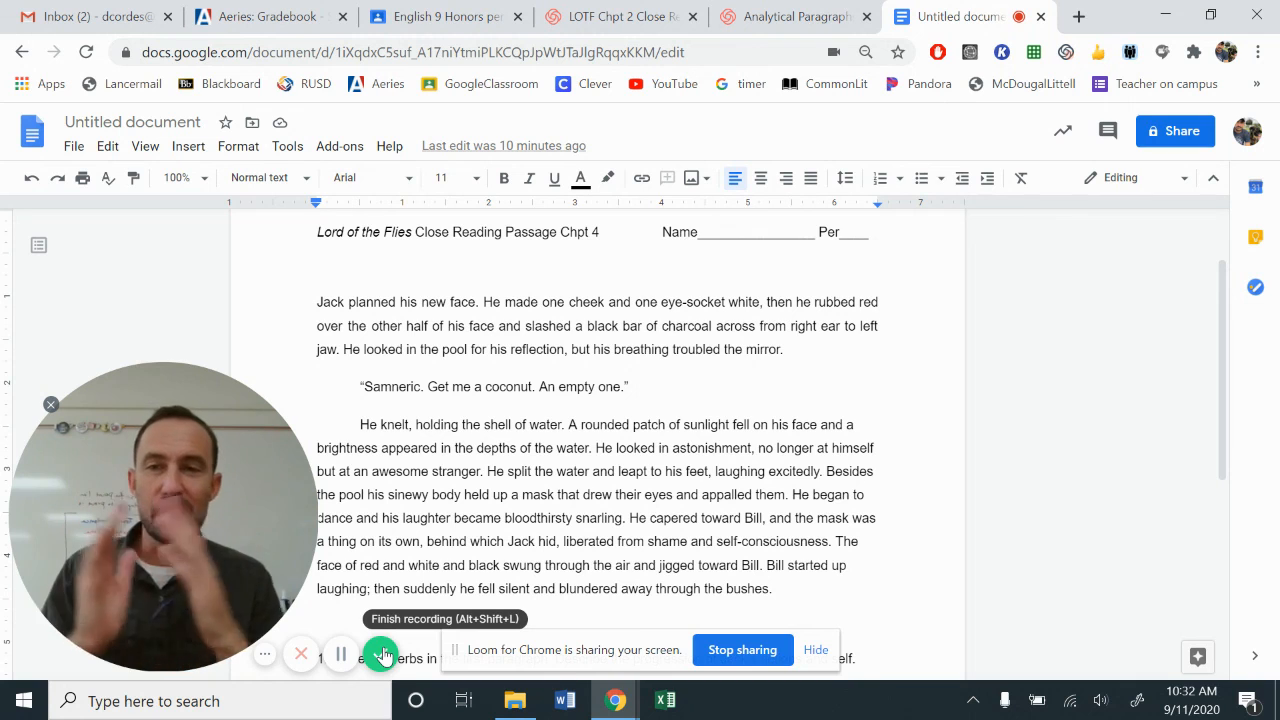